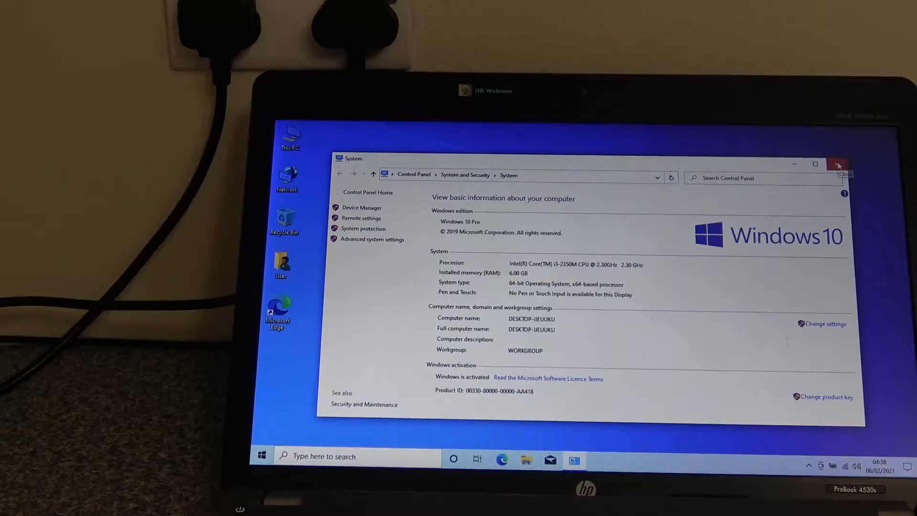
pyautogui.moveTo(837, 165)
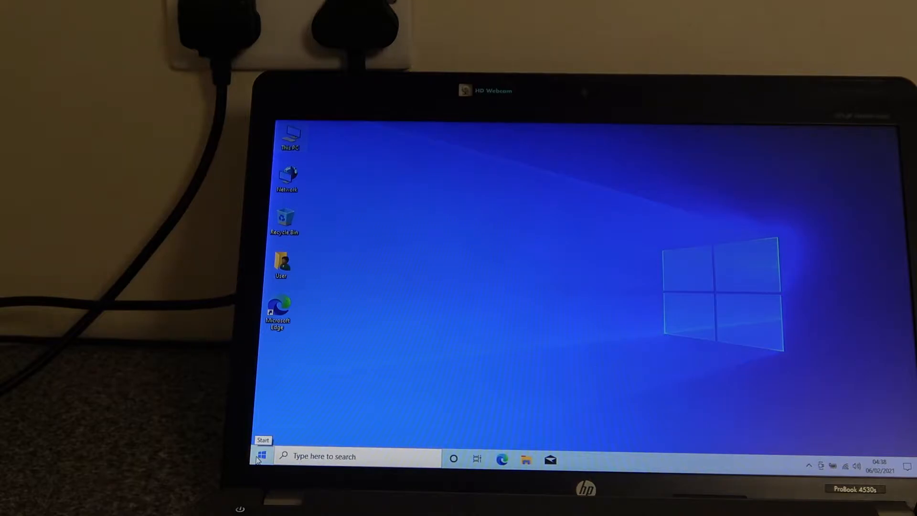
# Open the Windows 10 Start menu's Power menu to turn off the laptop.
pyautogui.click(262, 456)
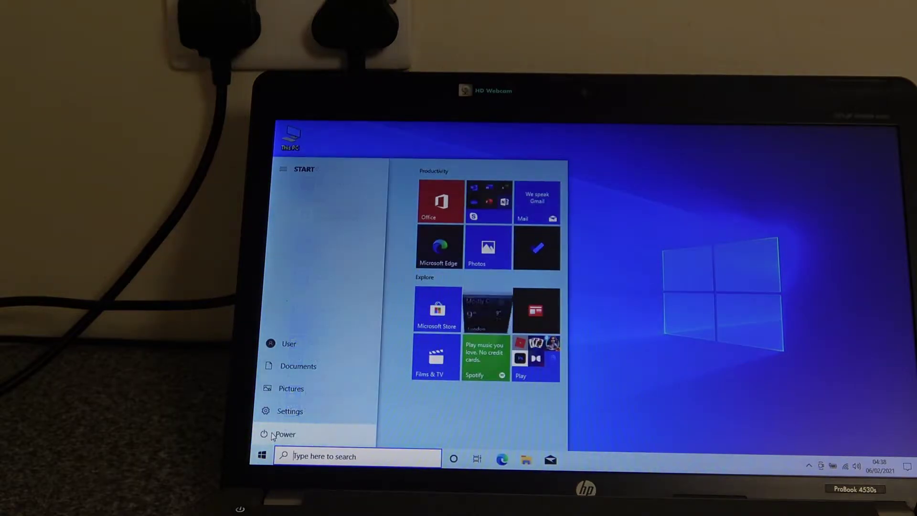
pyautogui.click(284, 434)
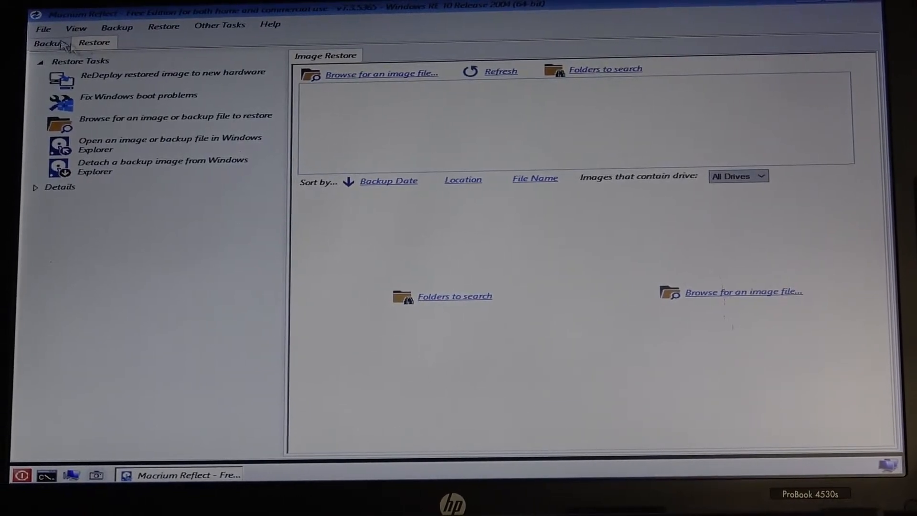
# Show the Backup page listing the 232.89 GB Hitachi and 119.24 GB SanDisk disks.
pyautogui.click(48, 42)
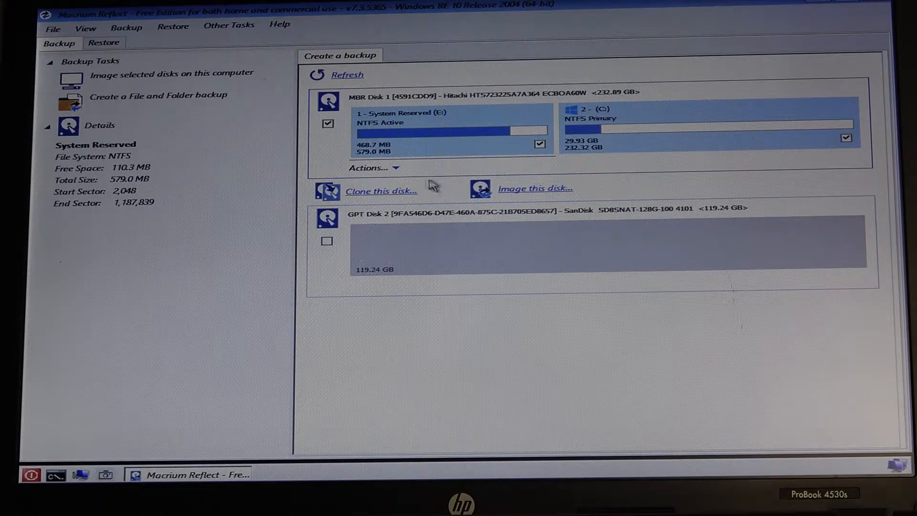
# Clone the Hitachi disk, choosing the 119.24 GB SanDisk disk as destination.
pyautogui.click(381, 190)
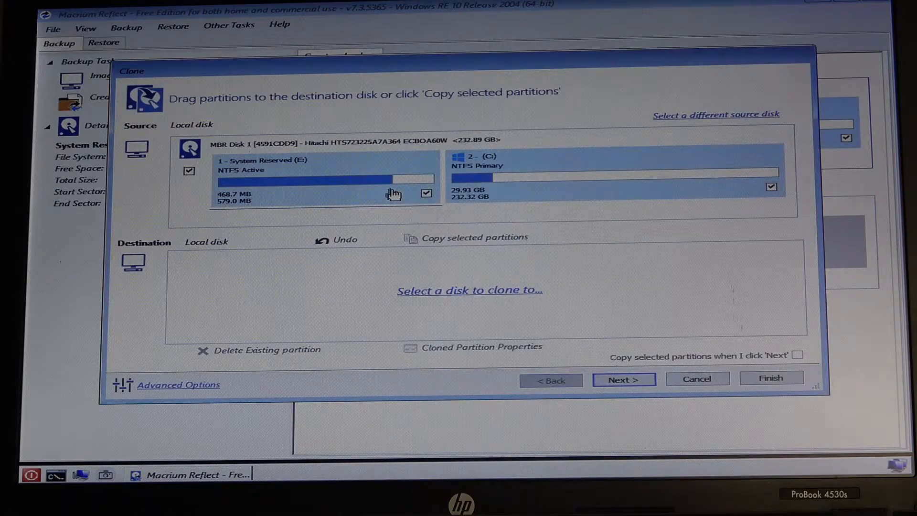
pyautogui.click(469, 291)
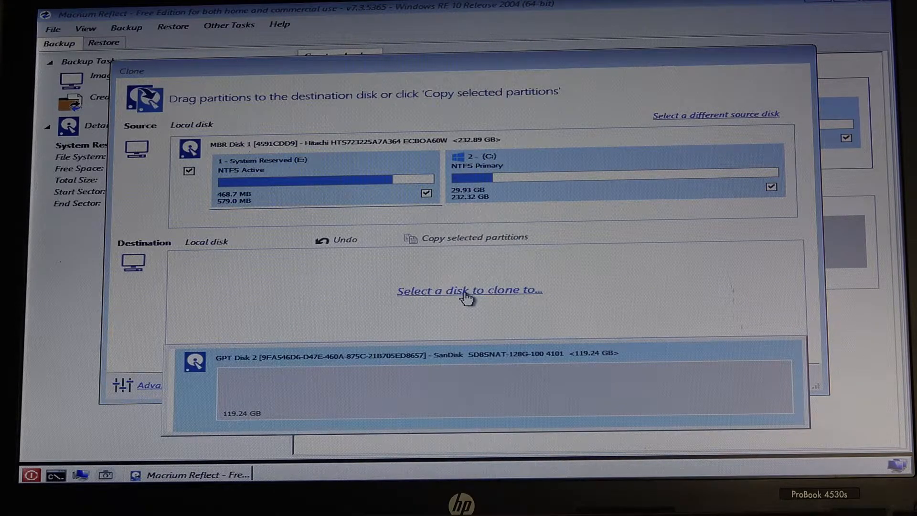
pyautogui.moveTo(287, 384)
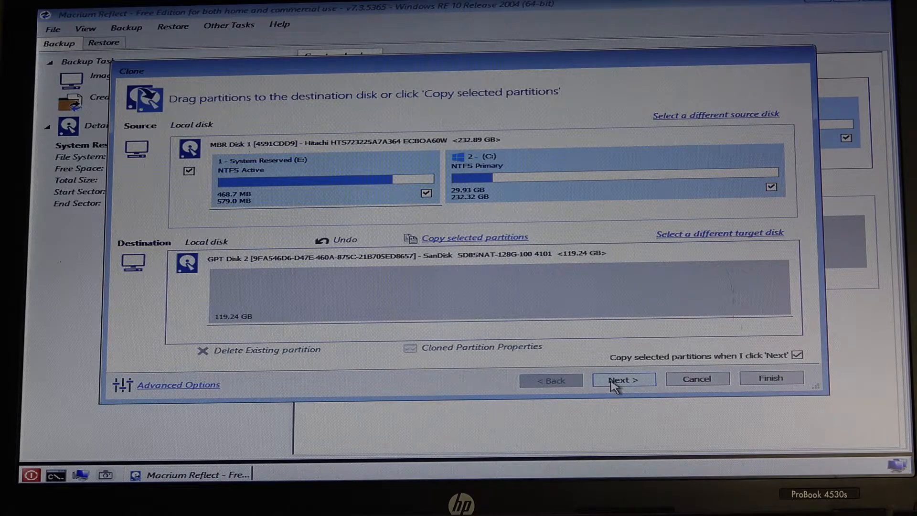
# Review the Clone Summary and confirm to begin the Hitachi-to-SanDisk clone.
pyautogui.click(623, 379)
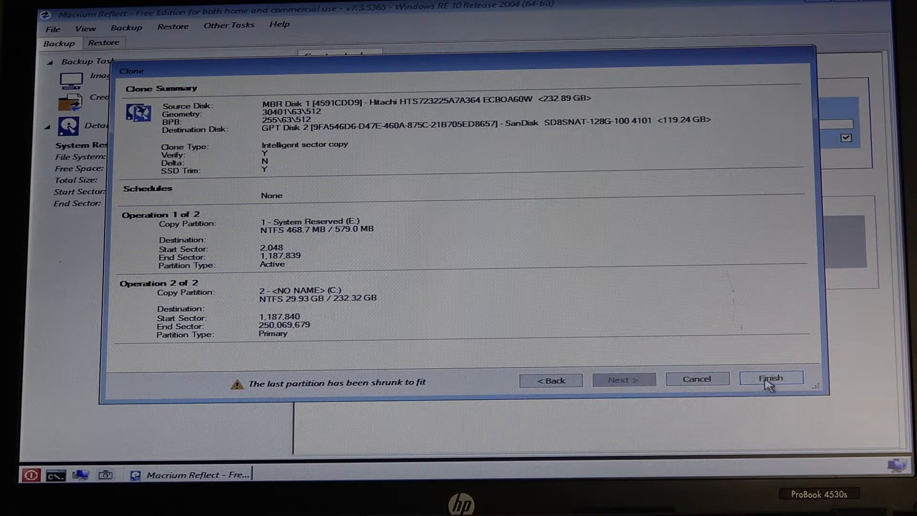
pyautogui.click(771, 377)
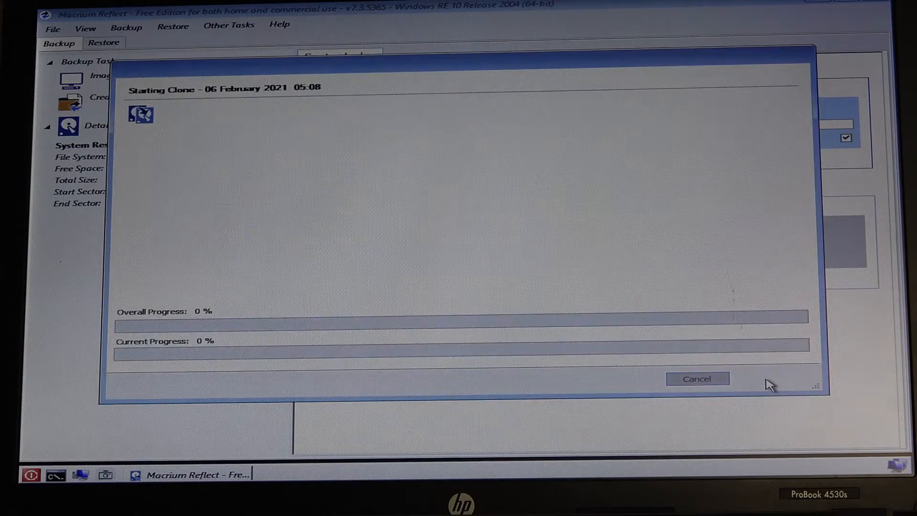